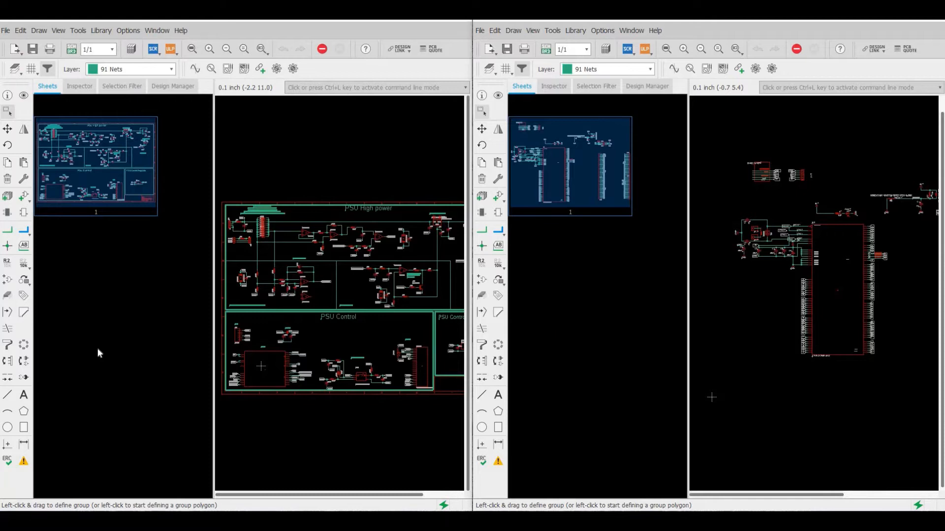
mouse_move(796, 360)
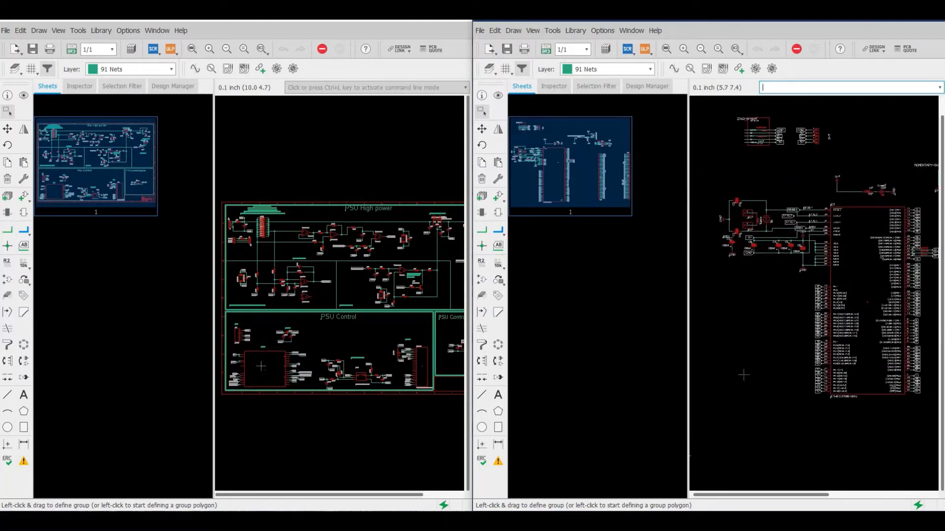
mouse_move(352, 284)
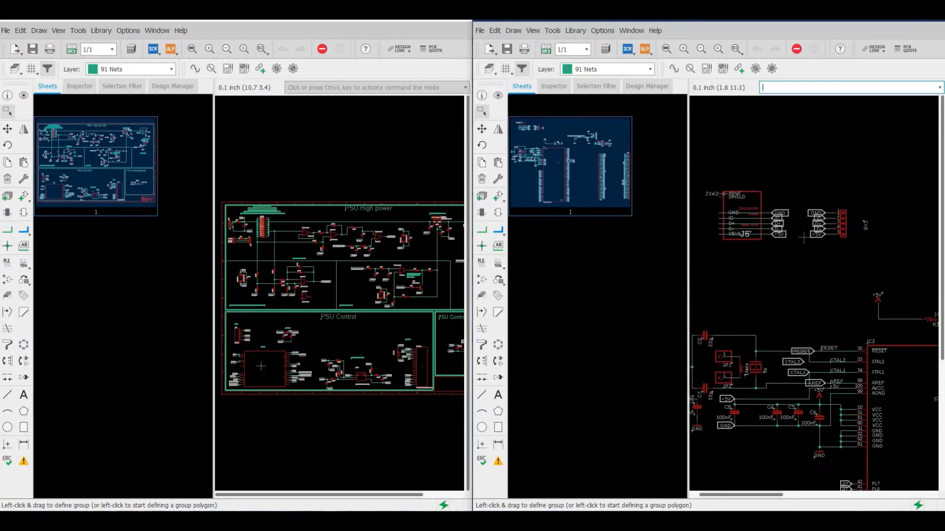
Activate the Copy command, ready to pick the J5 connector group to duplicate
left_click(482, 162)
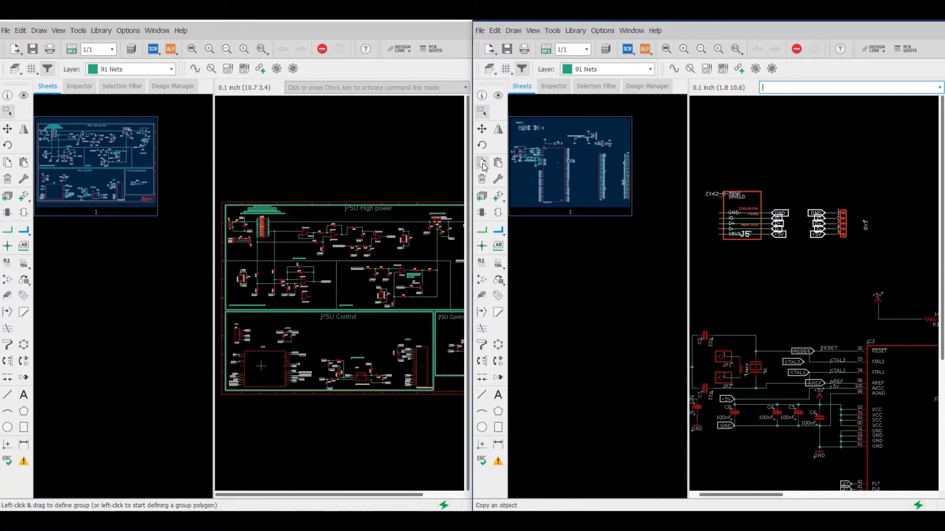
mouse_move(482, 163)
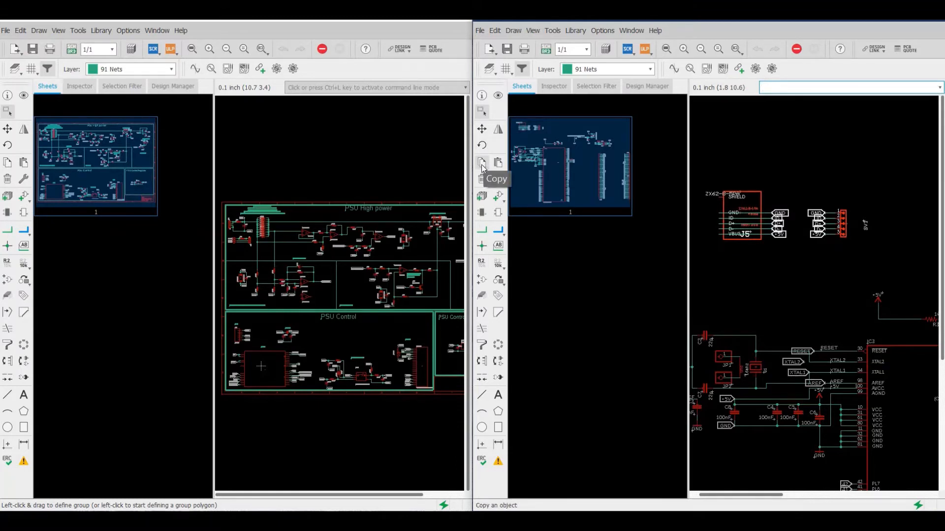
left_click(482, 162)
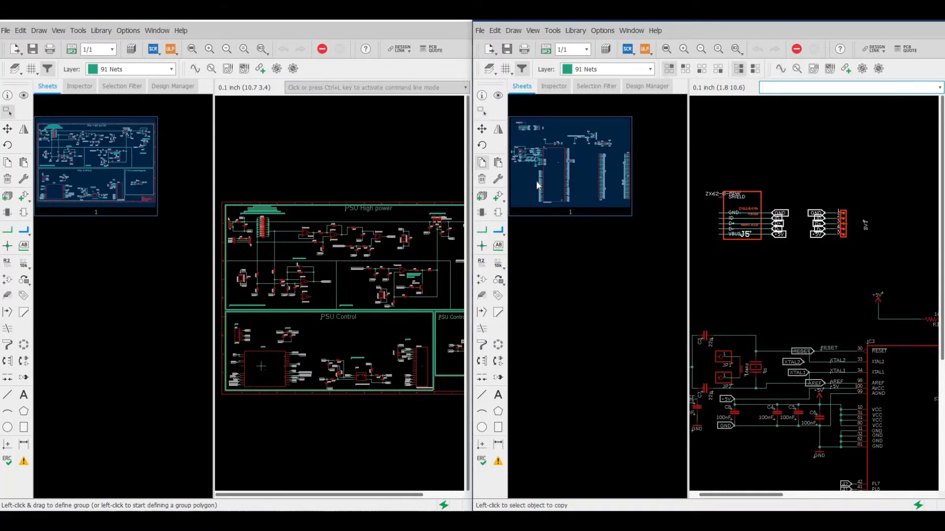
mouse_move(791, 161)
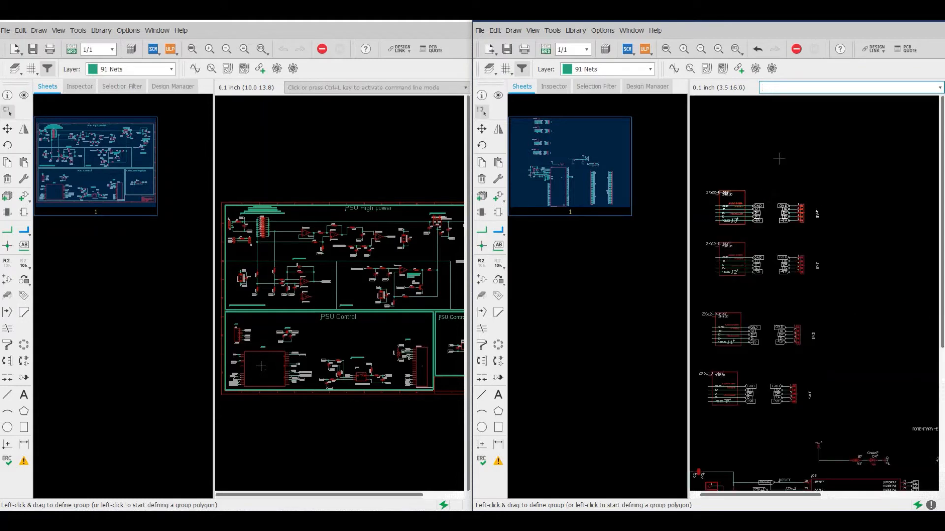
mouse_move(806, 160)
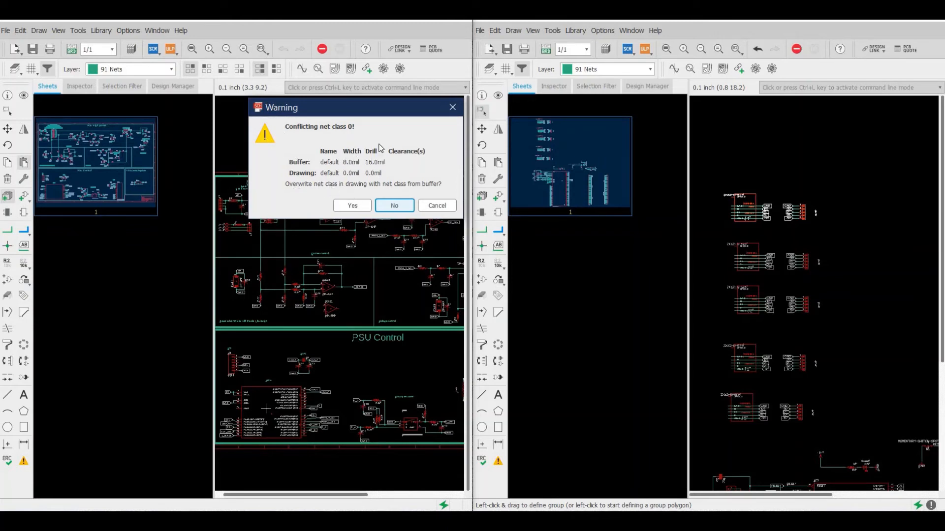
Answer the net class conflict warning raised by the pasted connector block
left_click(393, 205)
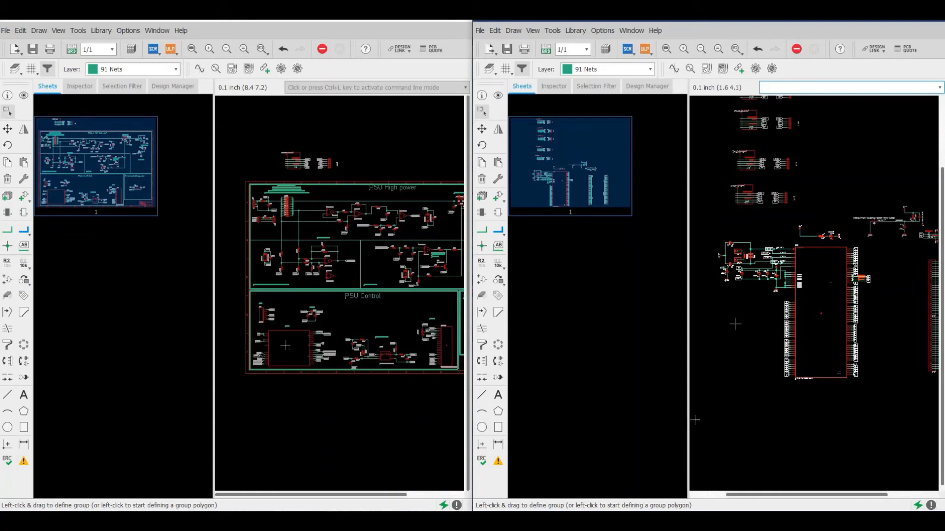
mouse_move(332, 387)
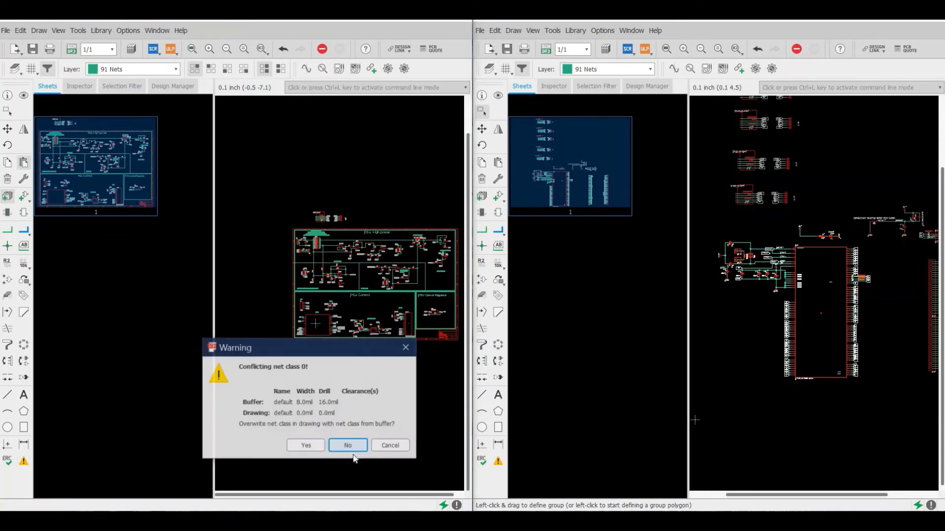
Answer No to keep the existing net class for the pasted ATMEGA2560 and capacitors
left_click(347, 444)
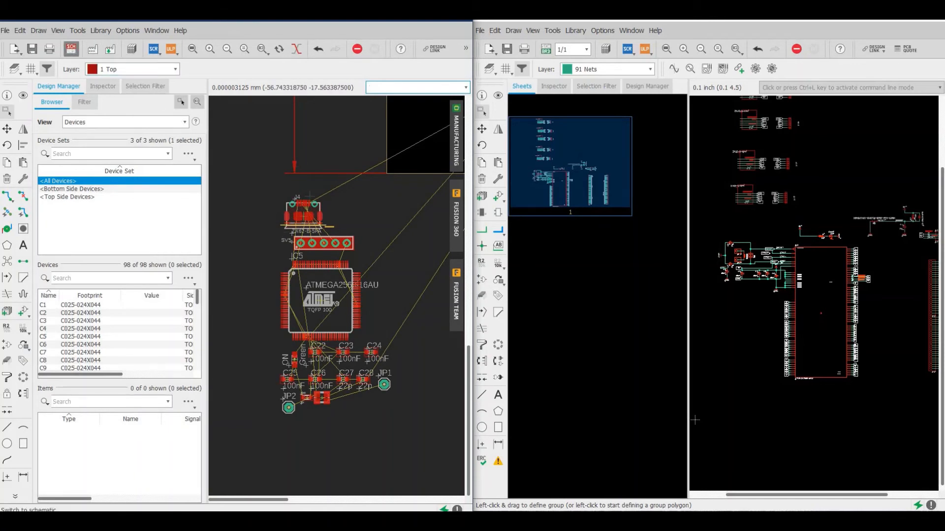
Switch to the PSU schematic for the pasted headers, then back to its 102-device board
left_click(71, 49)
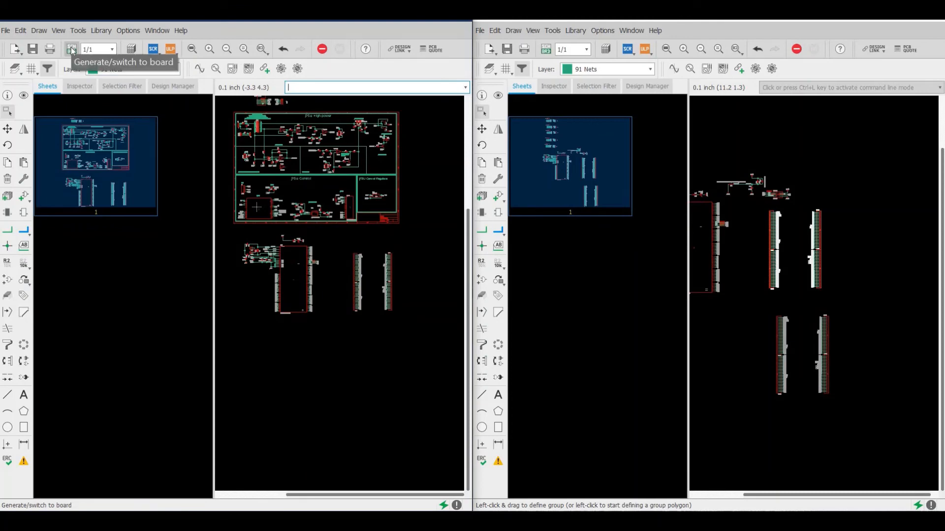
left_click(70, 49)
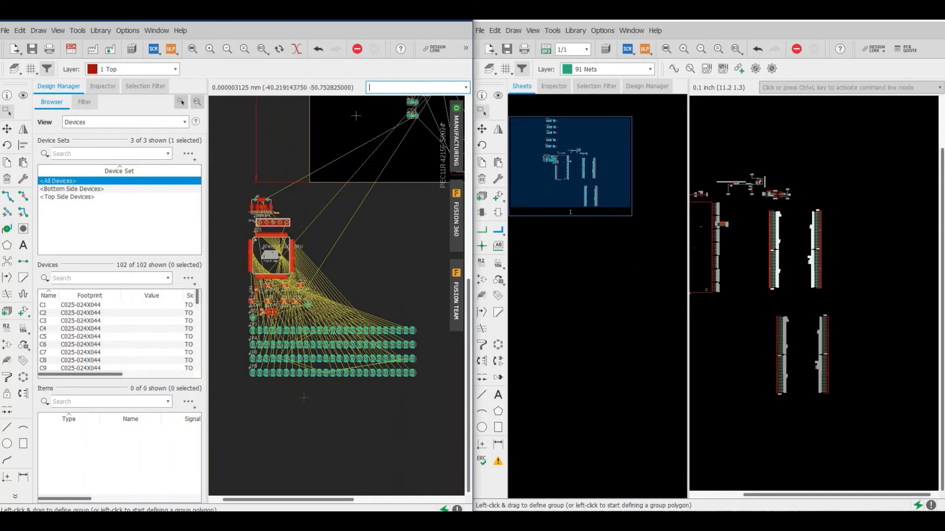
mouse_move(71, 49)
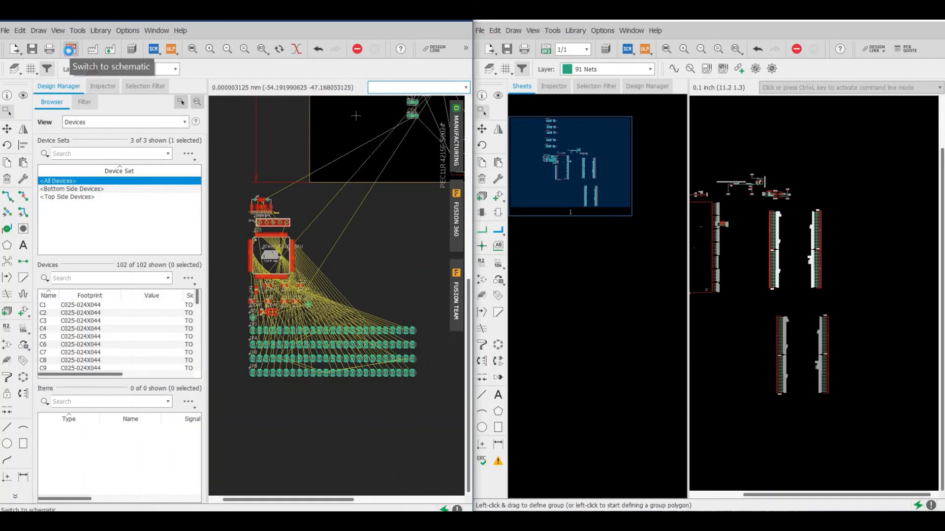
Switch from the board layout back to the PSU schematic view
left_click(71, 49)
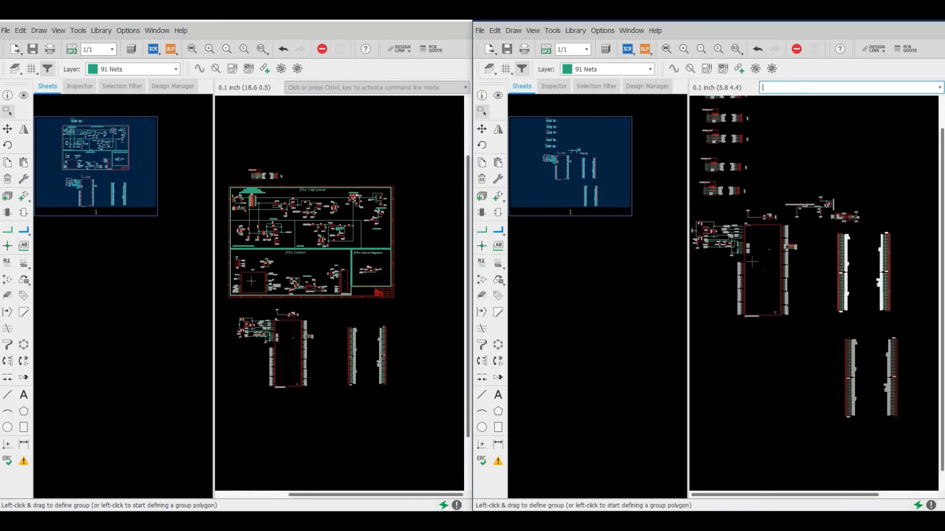
mouse_move(482, 160)
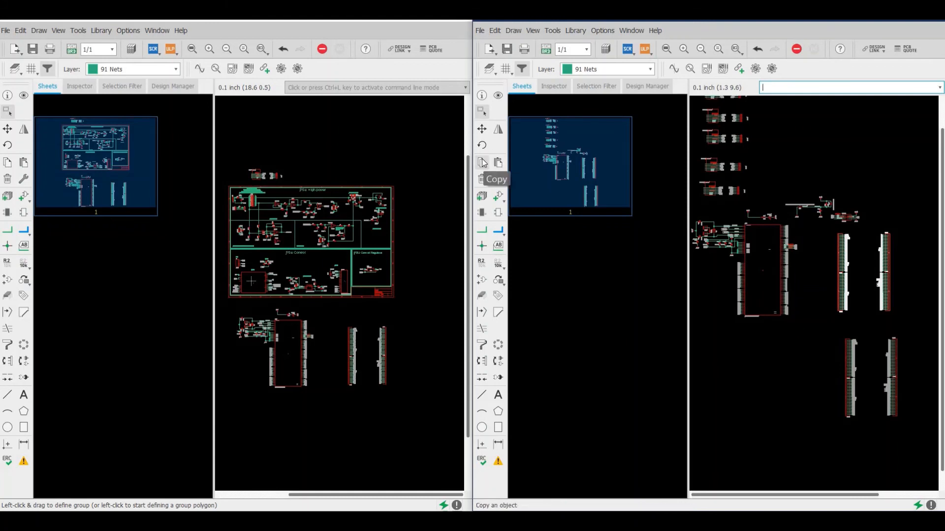